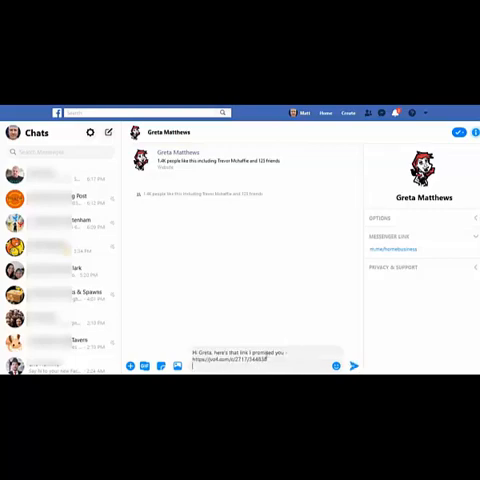
mouse_move(356, 366)
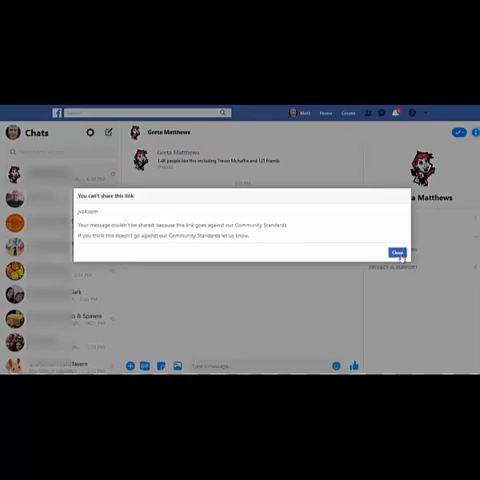
Step: Dismiss Messenger's 'You can't share this link' Community Standards warning with OK
click(398, 246)
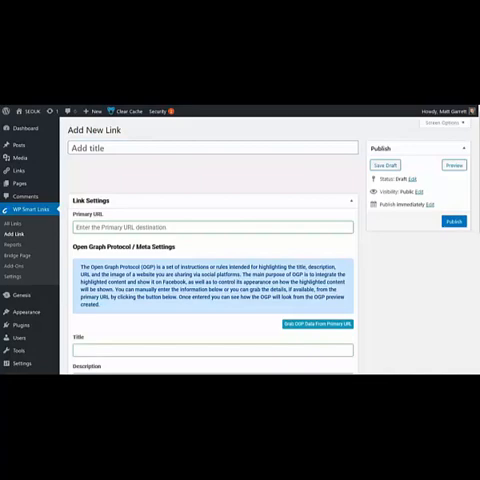
mouse_move(136, 204)
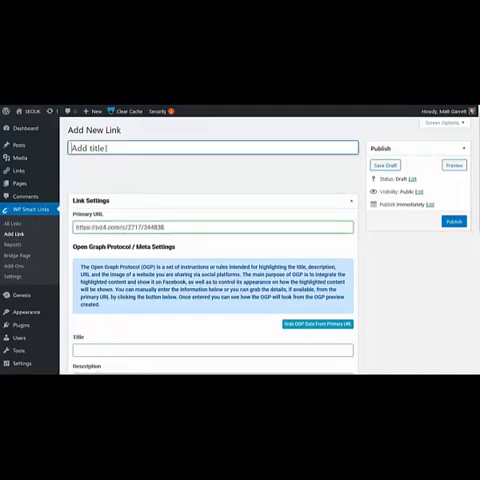
Step: Title the new smart link 'cache' and review its primary URL and Viper Cache Open Graph fields down to Advanced Settings
text(cache)
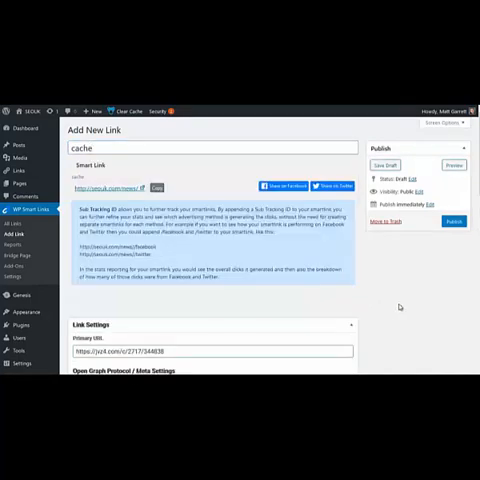
scroll(down, 3)
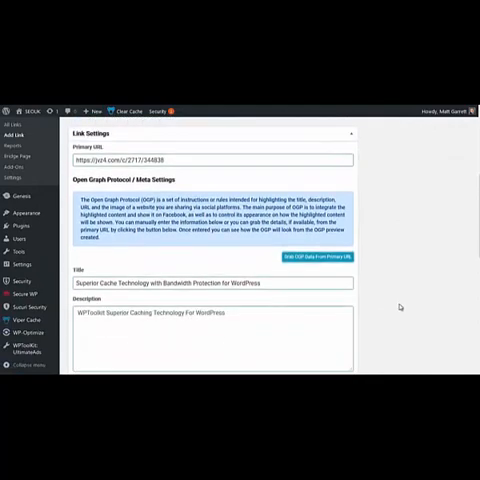
scroll(down, 3)
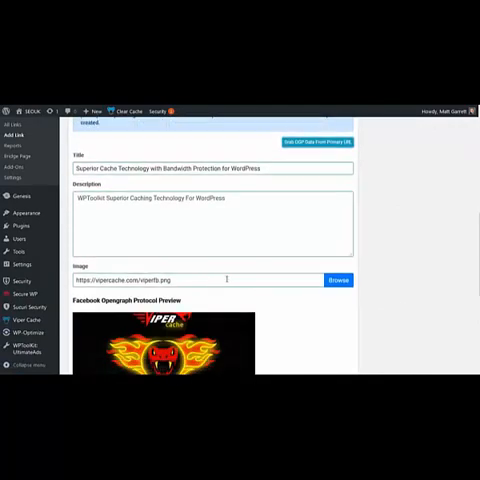
scroll(down, 3)
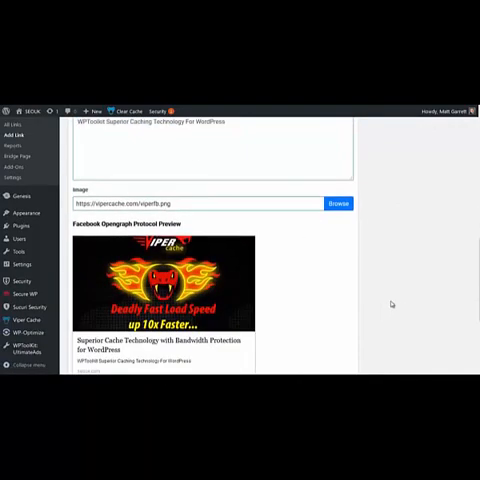
scroll(down, 3)
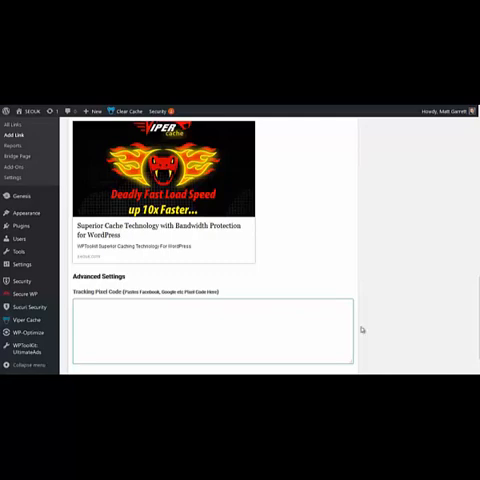
mouse_move(388, 326)
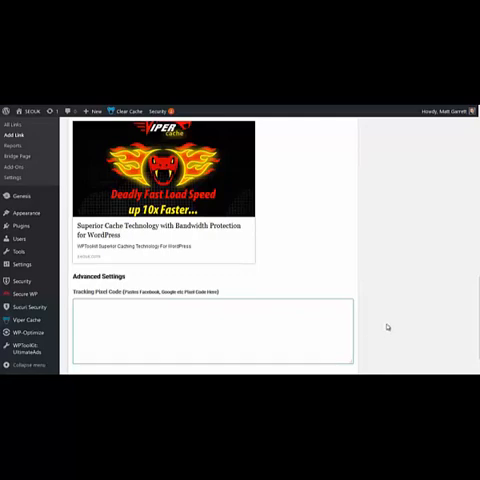
mouse_move(396, 324)
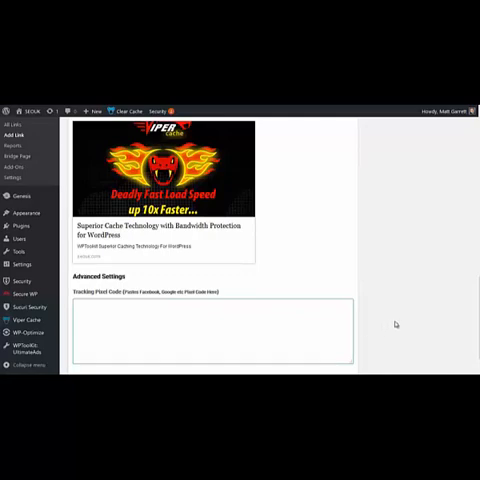
scroll(down, 3)
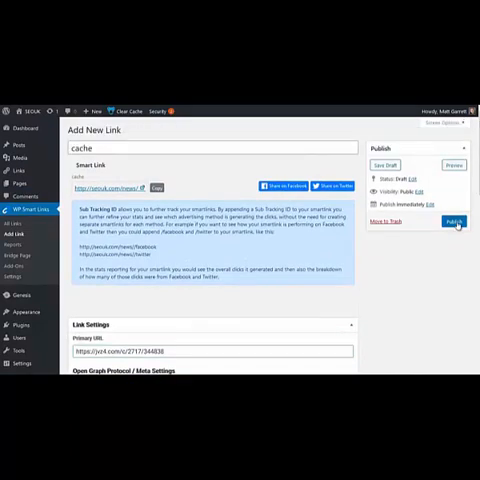
Step: Publish the 'cache' smart link from the Add New Link screen
click(452, 220)
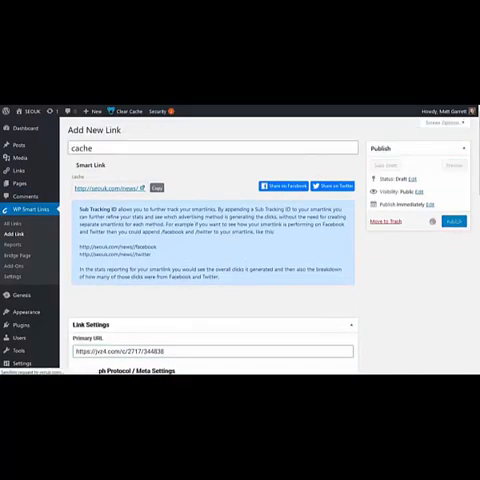
click(452, 220)
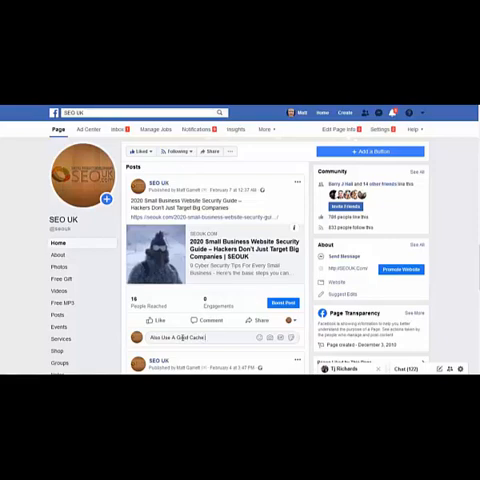
Step: Post the smart link on the SEO UK page with the text 'Plugin' and check its Viper Cache preview in the feed
text(Plugin)
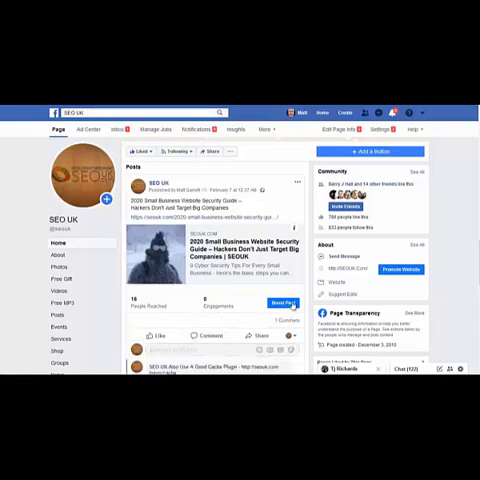
scroll(down, 3)
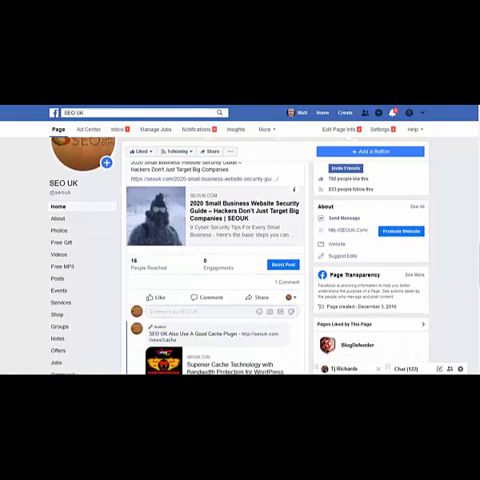
scroll(down, 3)
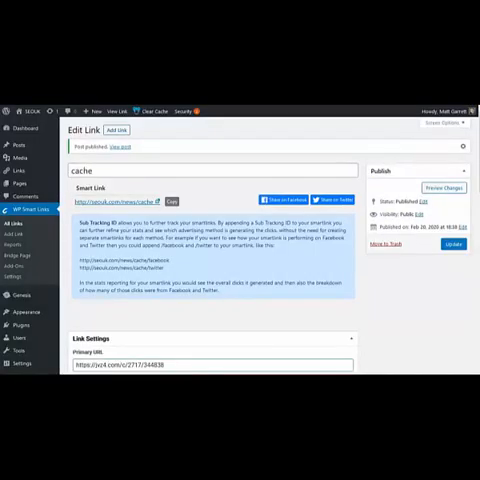
mouse_move(210, 274)
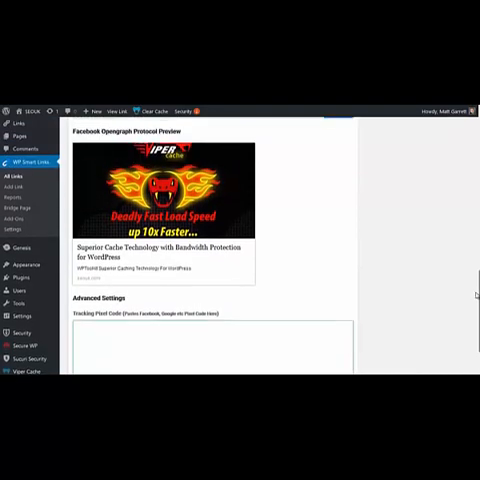
scroll(down, 3)
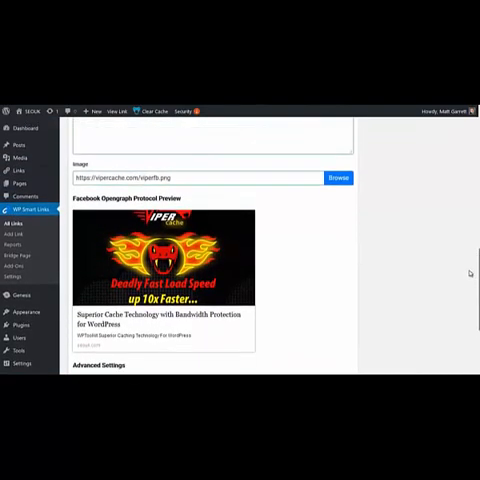
scroll(down, 3)
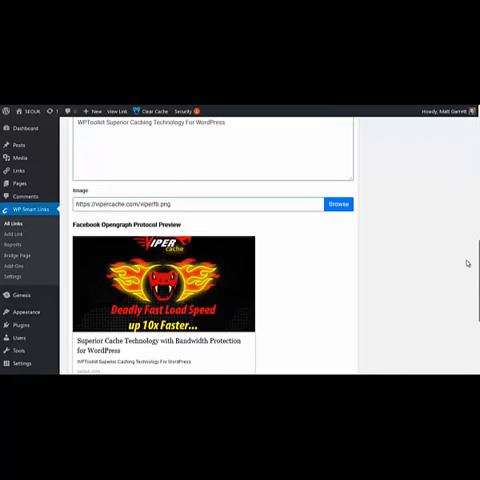
scroll(up, 3)
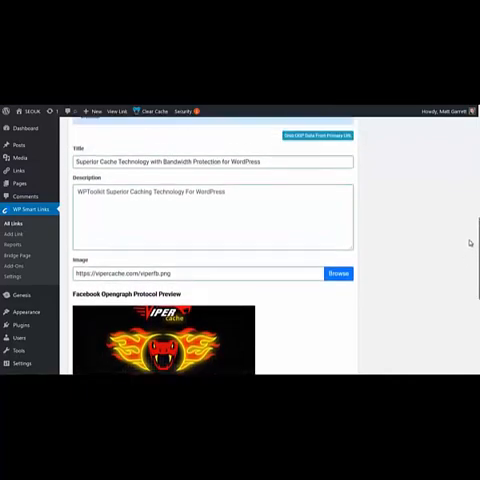
scroll(down, 3)
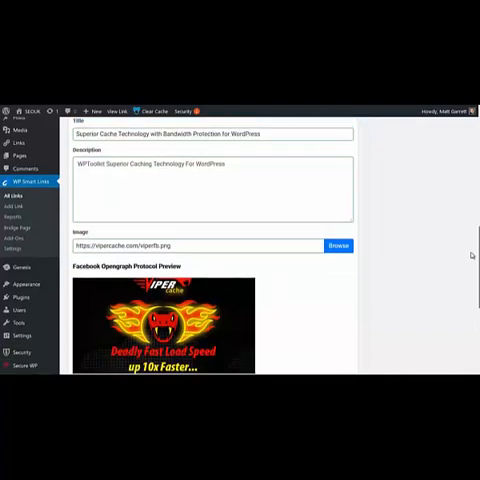
scroll(down, 3)
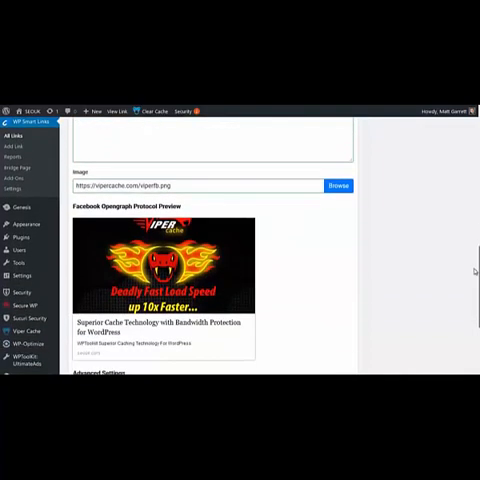
mouse_move(258, 284)
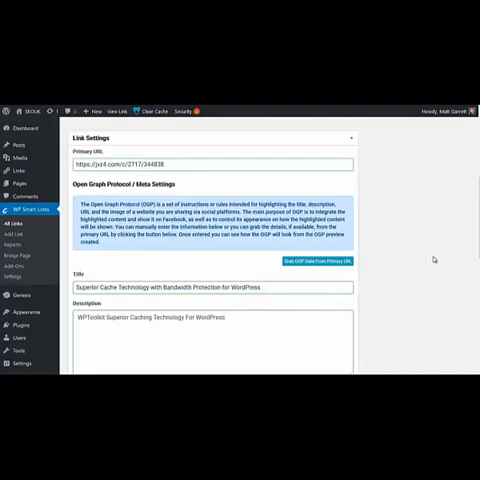
scroll(down, 3)
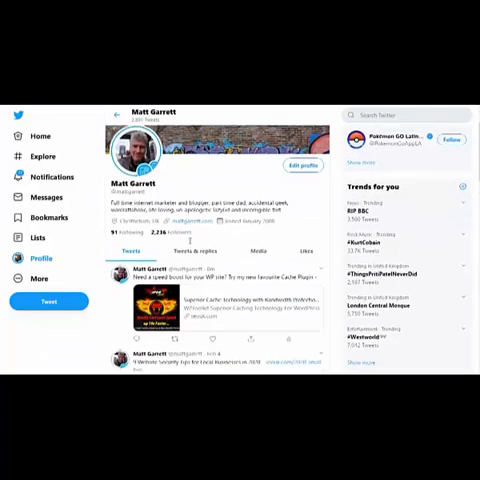
Step: Scroll the Twitter profile to the tweet carrying the cache smart link card
scroll(down, 3)
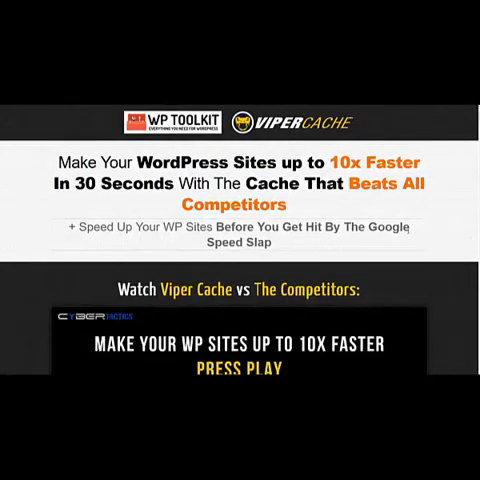
mouse_move(320, 198)
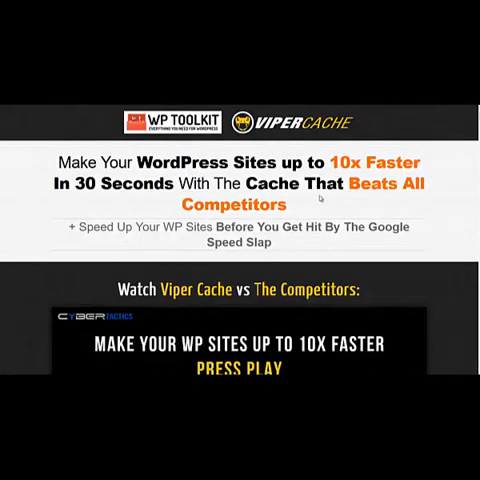